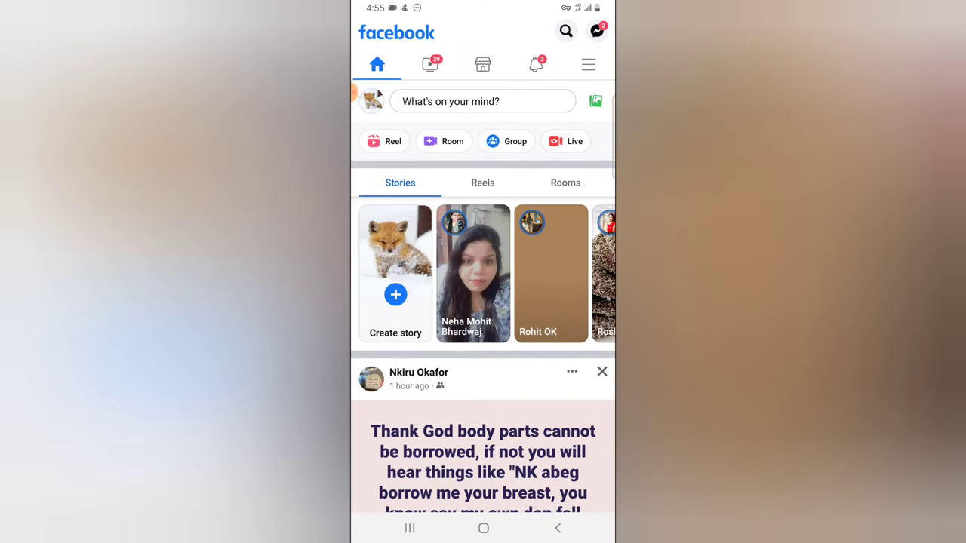
Switch from the home feed to the Reels feed to start watching reels
left_click(483, 183)
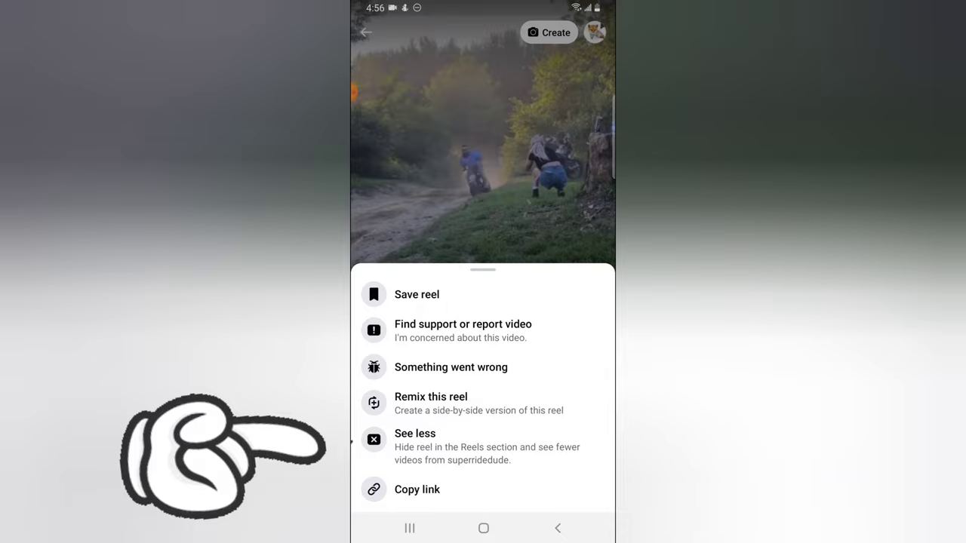
Save the dirt-bike reel through its options menu
left_click(417, 295)
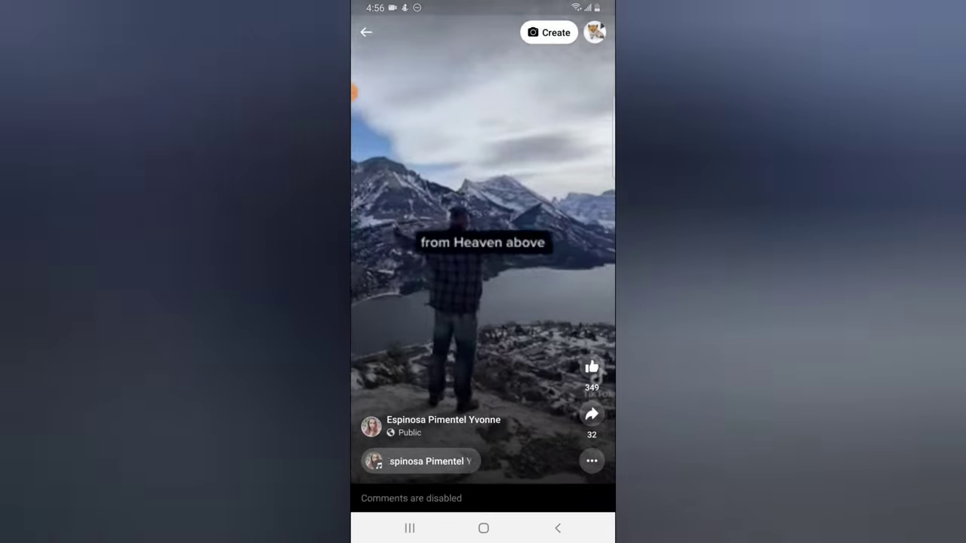
Go to the profile's Reels page and show the Saved reels collection
left_click(365, 31)
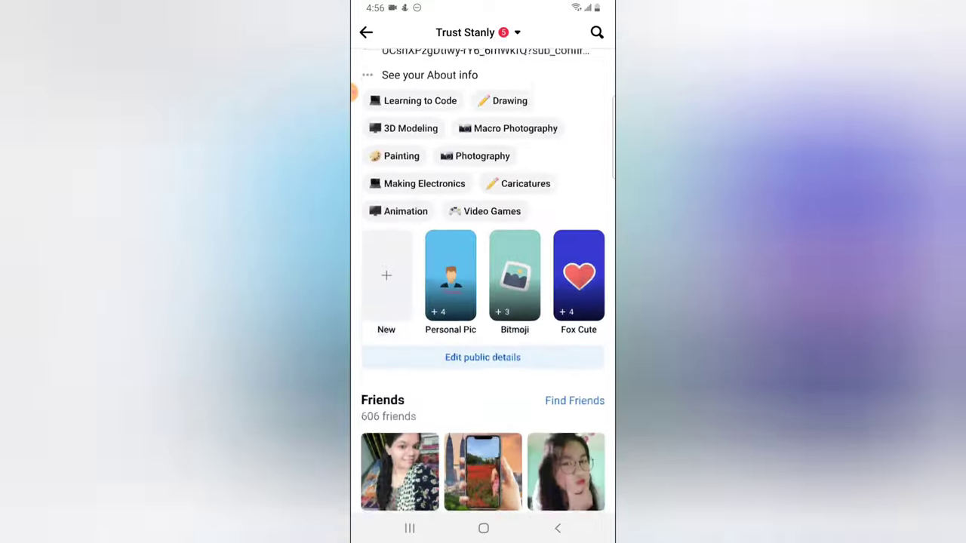
scroll("down", 3)
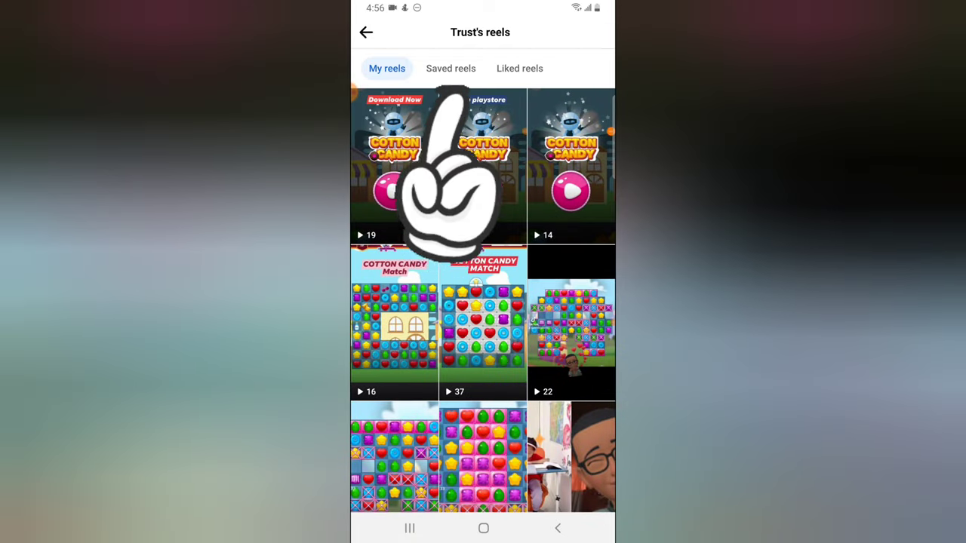
left_click(450, 68)
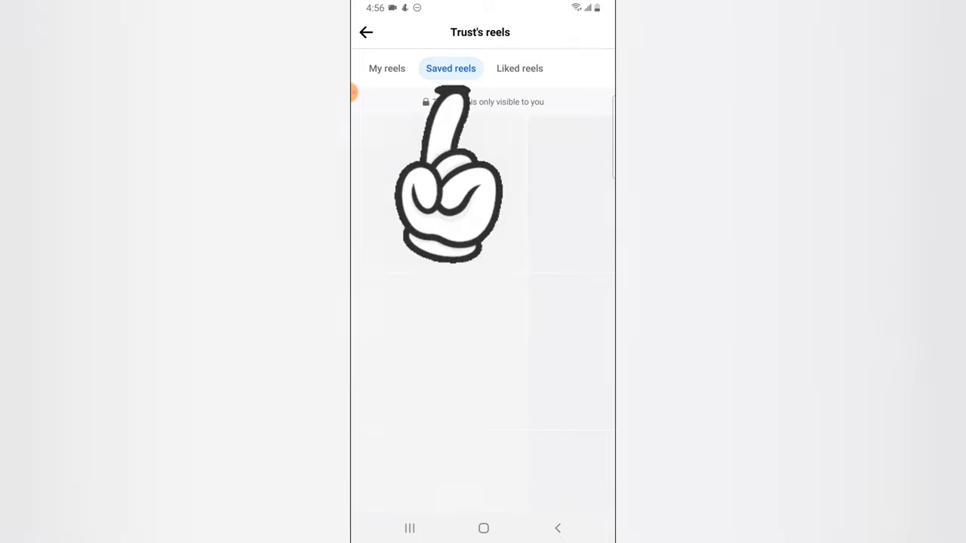